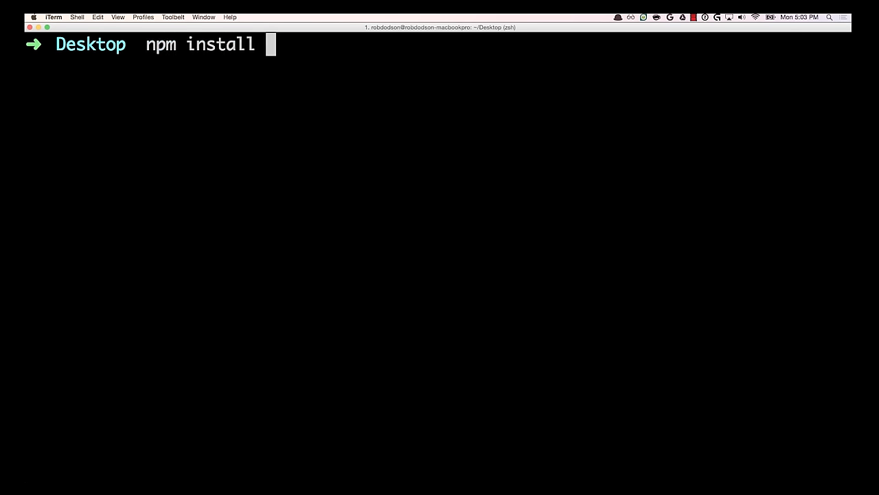
Install web-component-tester globally with npm, then clone and enter the seed-element repo.
{"action": "type", "text": "-g web-compone"}
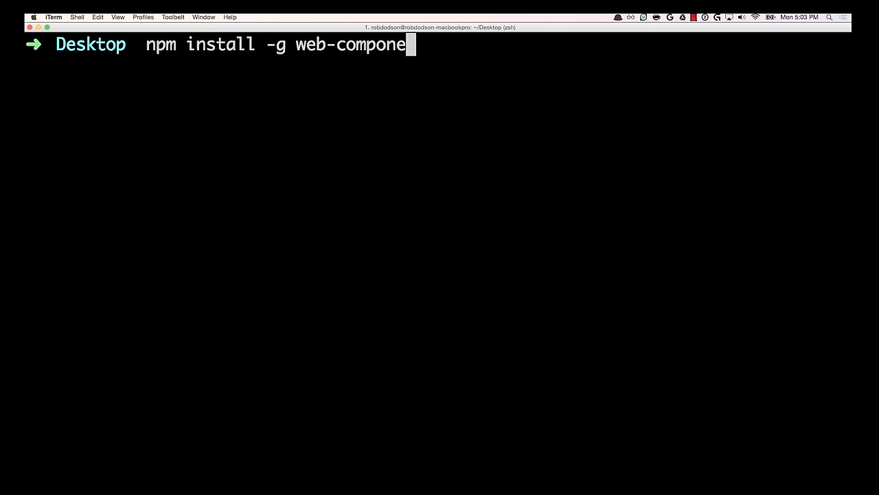
{"action": "key", "text": "Enter"}
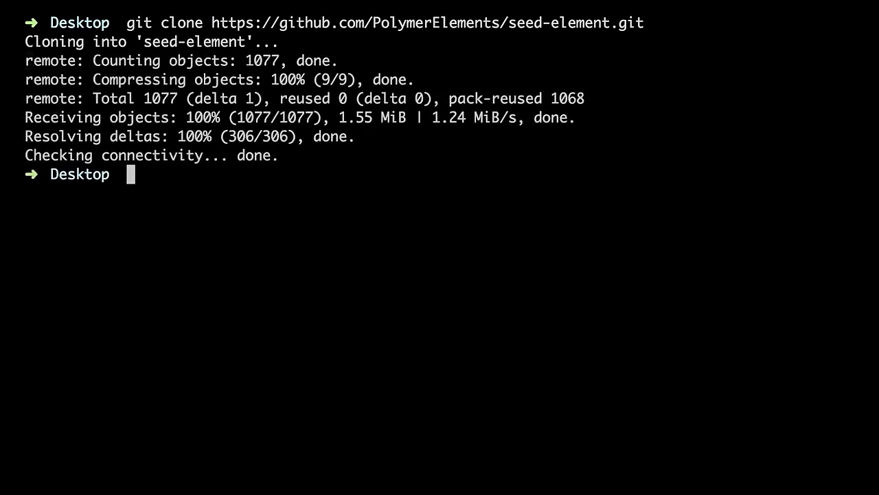
{"action": "type", "text": "seed-el"}
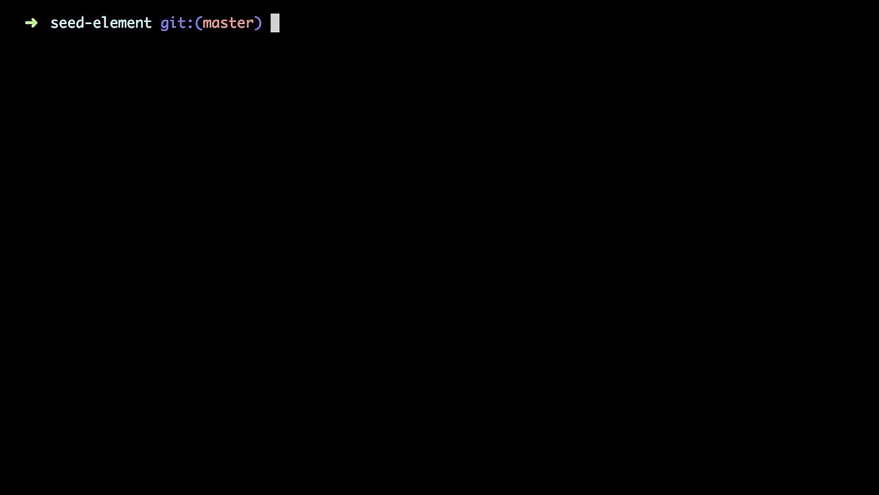
Run wct in the seed-element folder to start its tests.
{"action": "type", "text": "wc"}
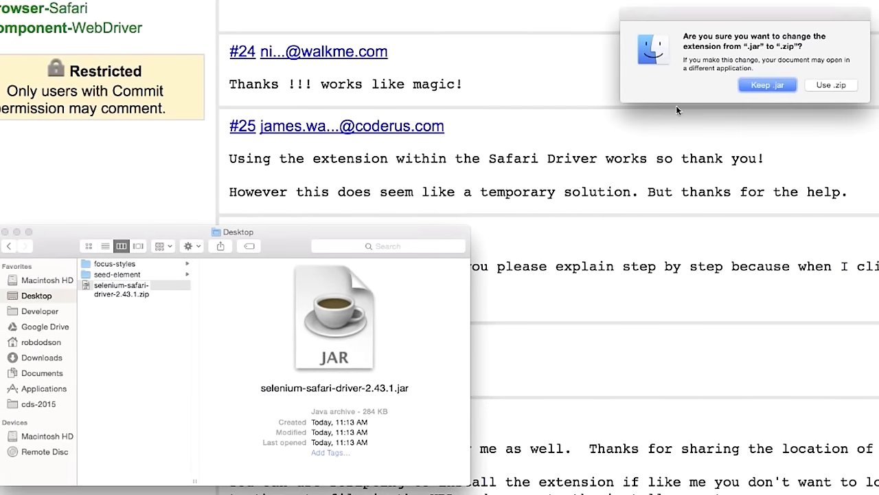
Confirm the .zip rename, unzip the driver and browse into its safari folder to SafariDriver.safariextz.
{"action": "left_click", "coordinate": [829, 86]}
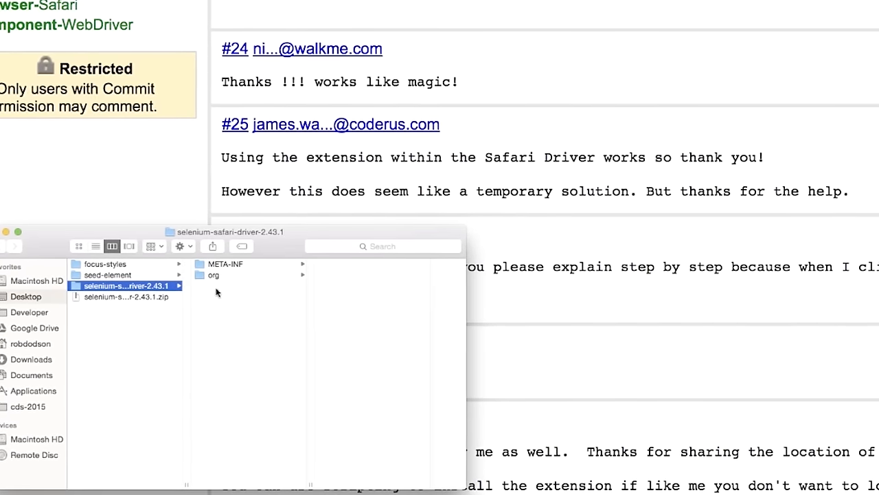
{"action": "left_click", "coordinate": [214, 275]}
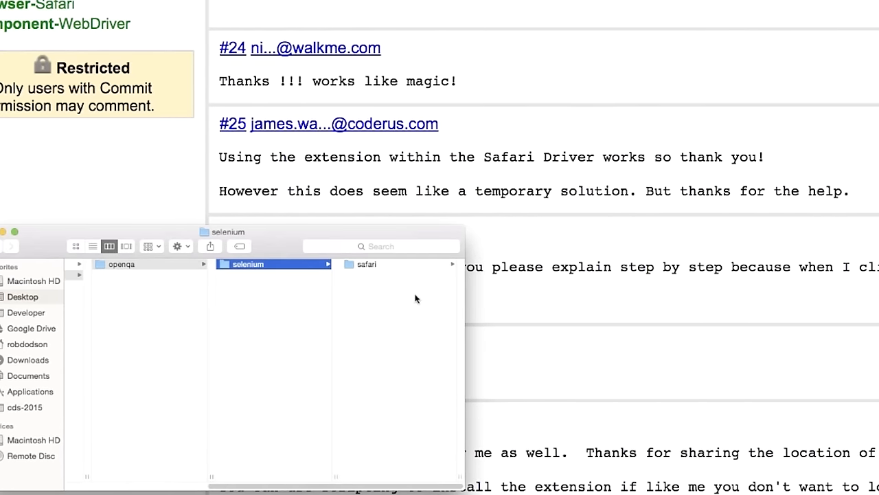
{"action": "left_click", "coordinate": [365, 264]}
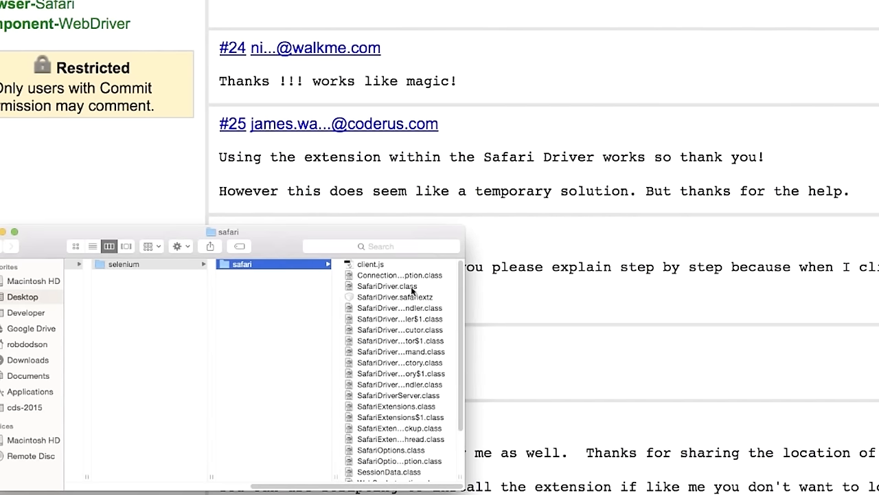
{"action": "scroll", "scroll_direction": "down", "scroll_amount": 3}
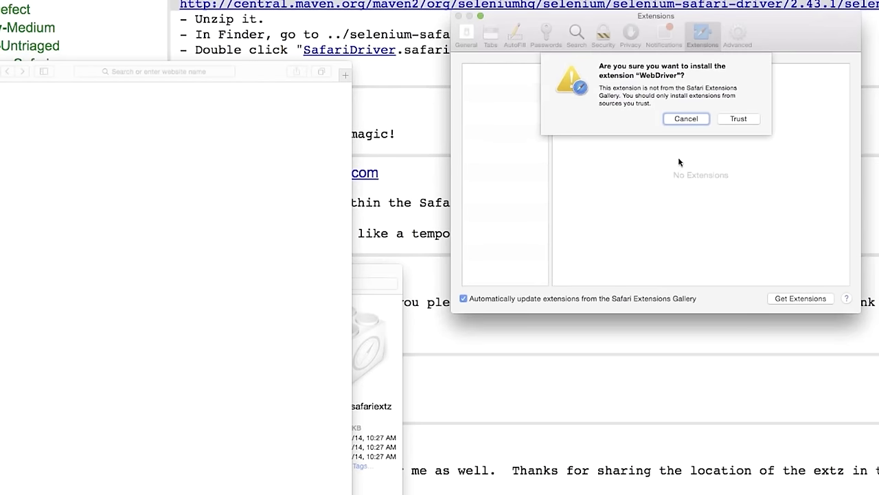
Trust and install the WebDriver extension in Safari.
{"action": "left_click", "coordinate": [738, 118]}
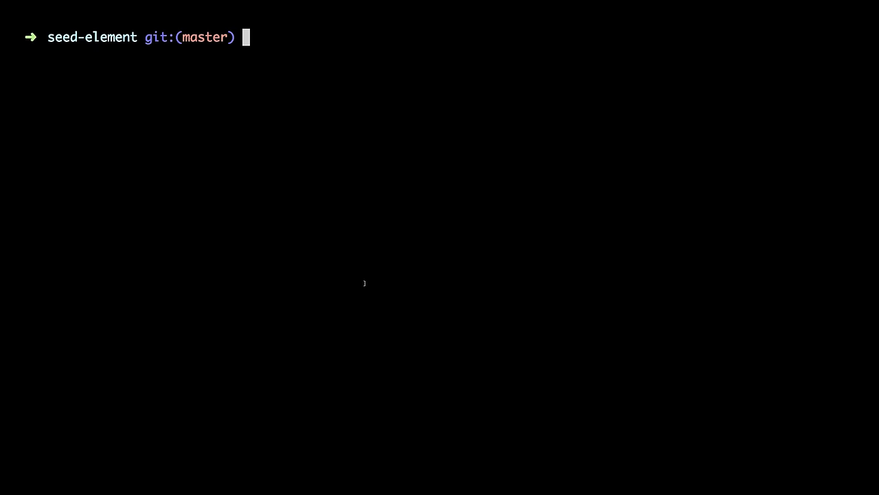
Run bower install for the project dependencies, then run wct again.
{"action": "type", "text": "boweri"}
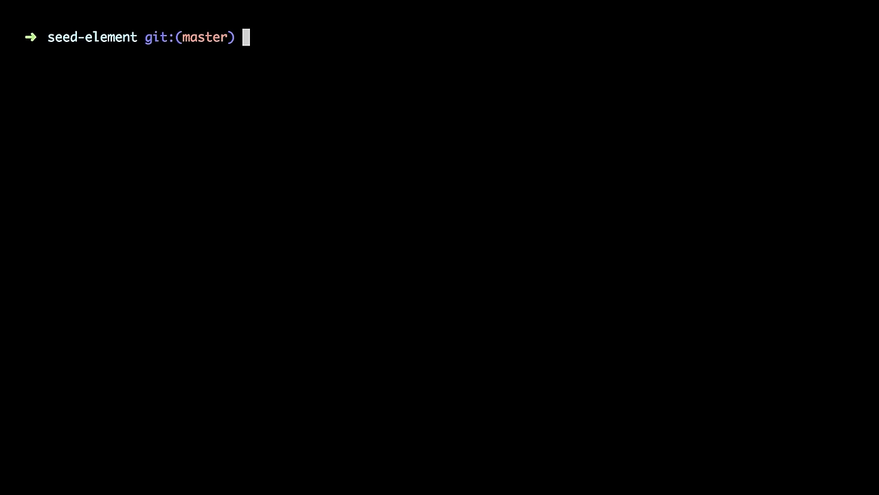
{"action": "type", "text": "wct"}
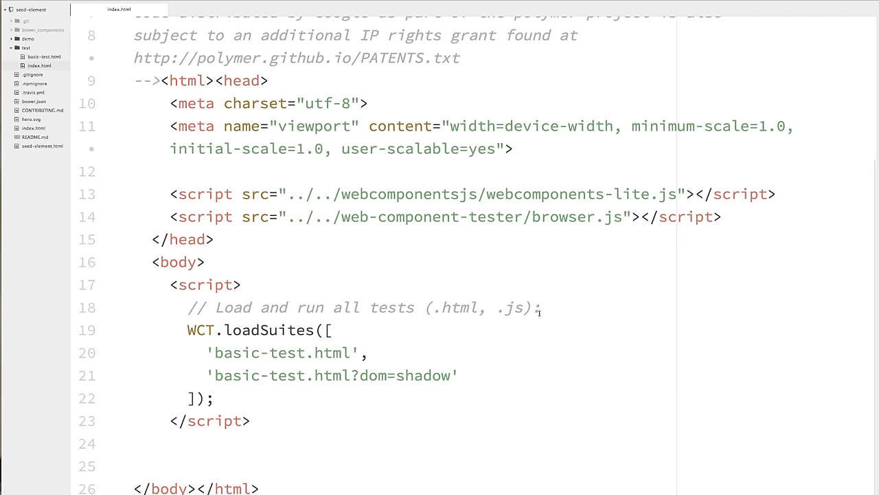
Read the WCT.loadSuites block in test/index.html, then switch to basic-test.html.
{"action": "left_click_drag", "start_coordinate": [338, 194], "coordinate": [675, 194]}
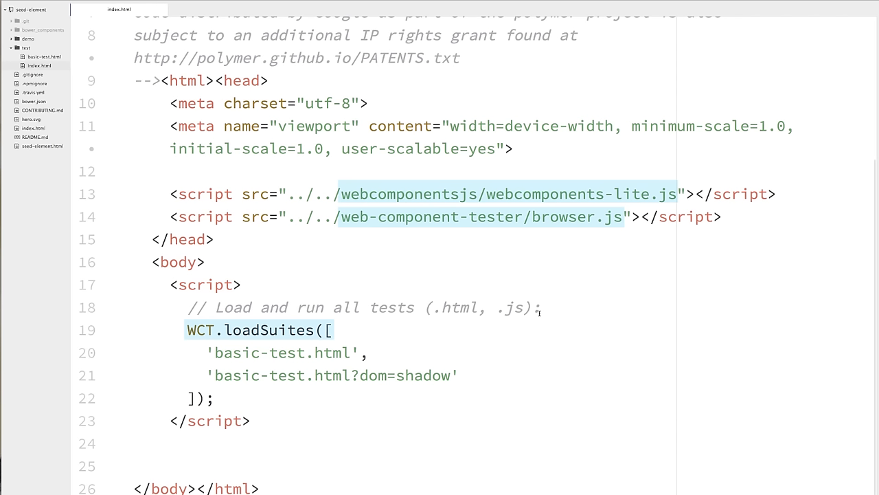
{"action": "double_click", "coordinate": [282, 352]}
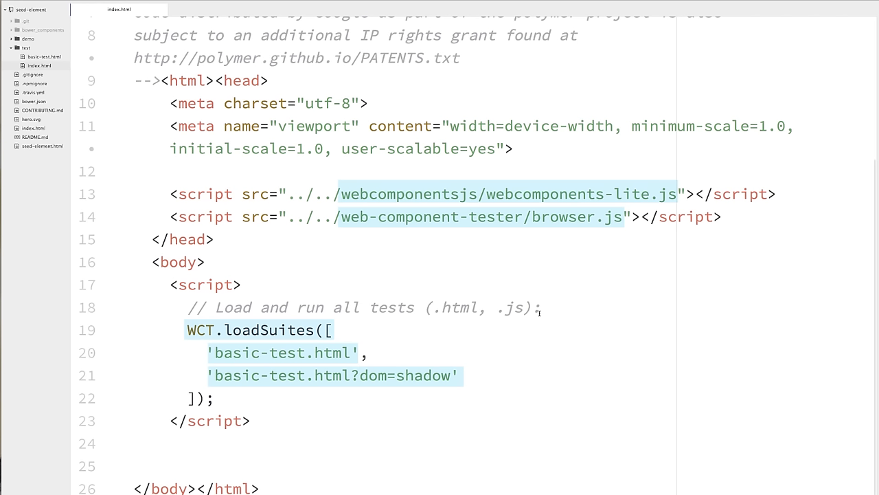
{"action": "left_click", "coordinate": [217, 8]}
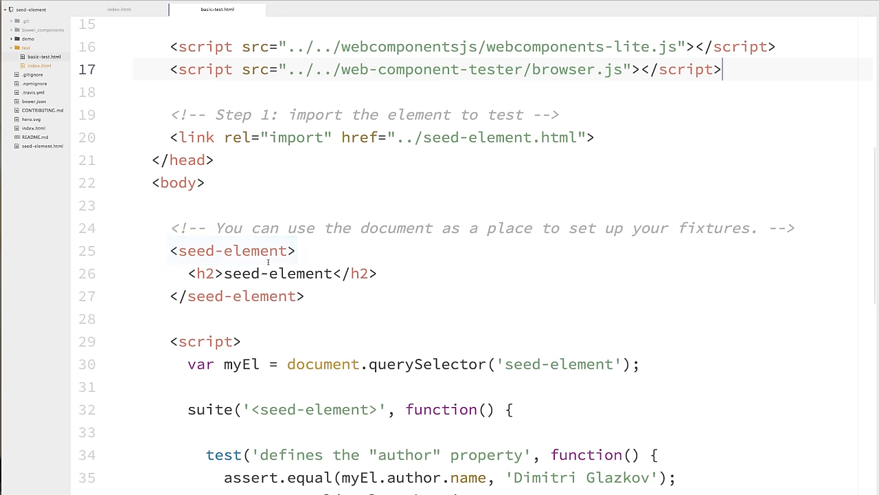
Scroll through the fixture-based tests and add 'z' characters to 'Dimitri' in the author assertion.
{"action": "left_click_drag", "start_coordinate": [187, 362], "coordinate": [676, 478]}
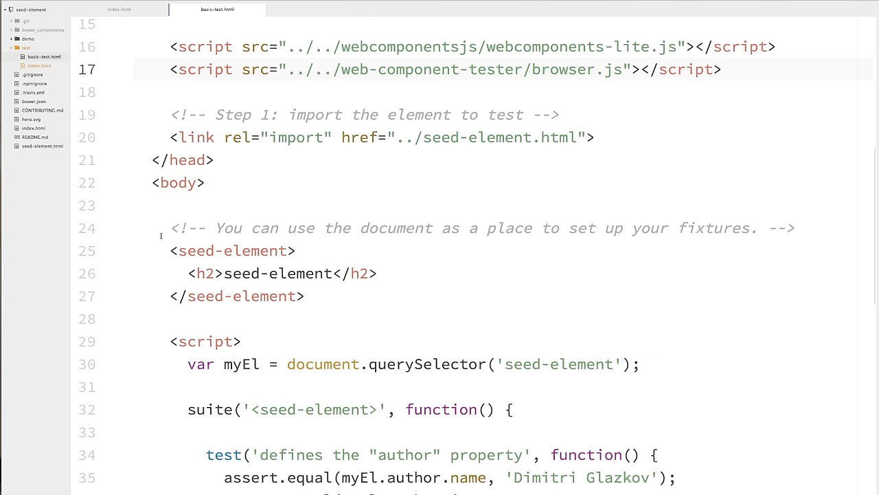
{"action": "scroll", "scroll_direction": "down", "scroll_amount": 3}
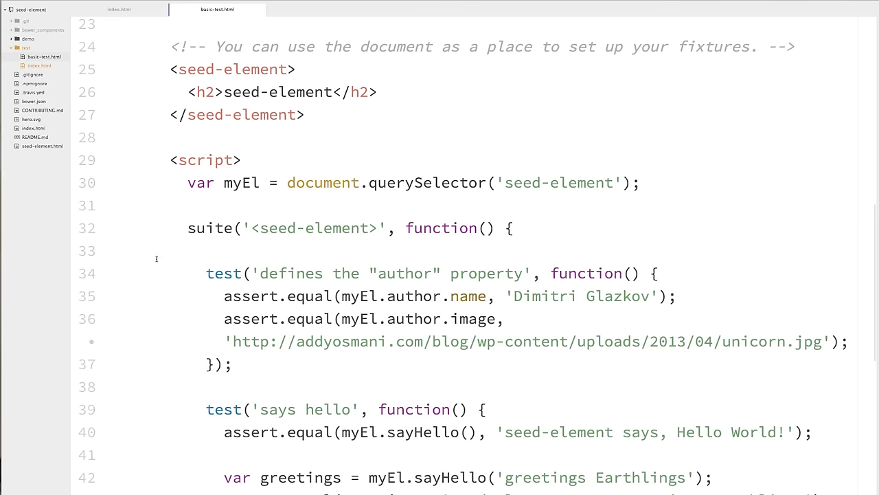
{"action": "scroll", "scroll_direction": "down", "scroll_amount": 3}
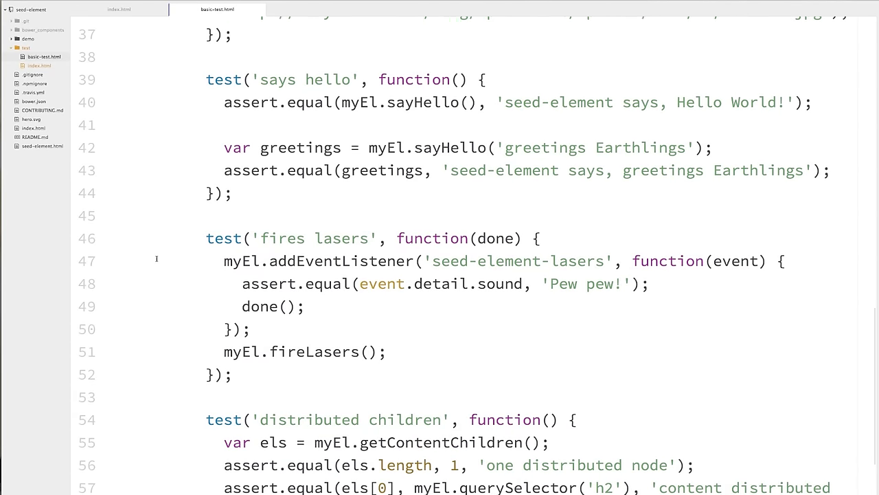
{"action": "scroll", "scroll_direction": "down", "scroll_amount": 3}
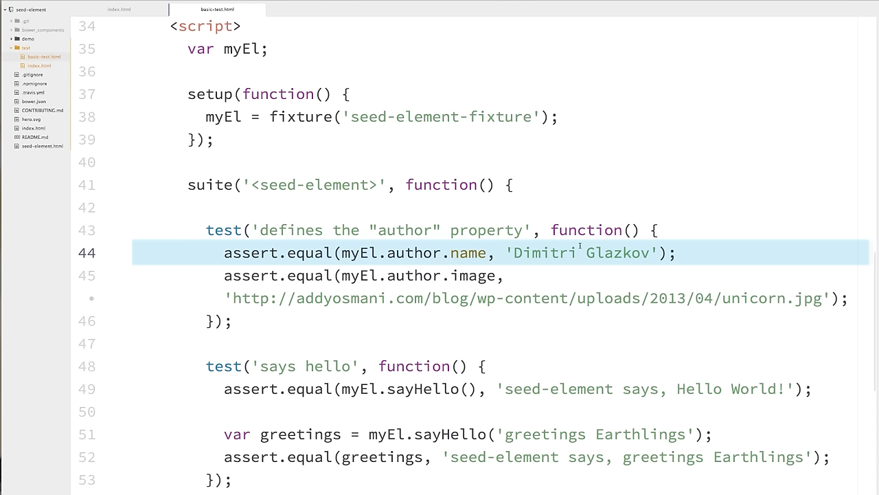
{"action": "type", "text": "z"}
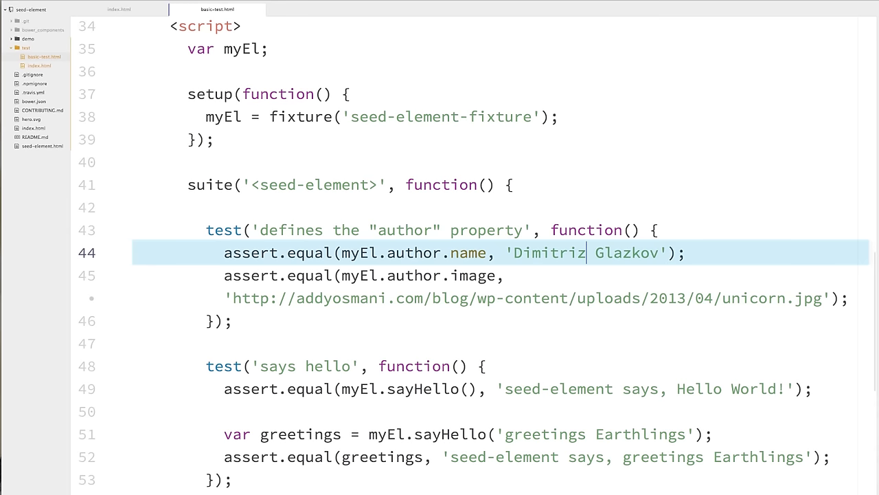
{"action": "type", "text": "zz"}
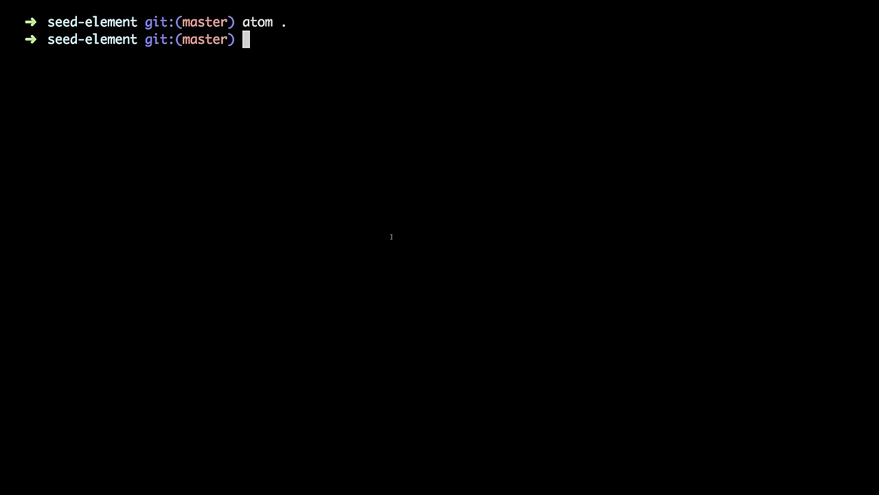
Run wct in Terminal to execute the seed-element test suite.
{"action": "type", "text": "wct"}
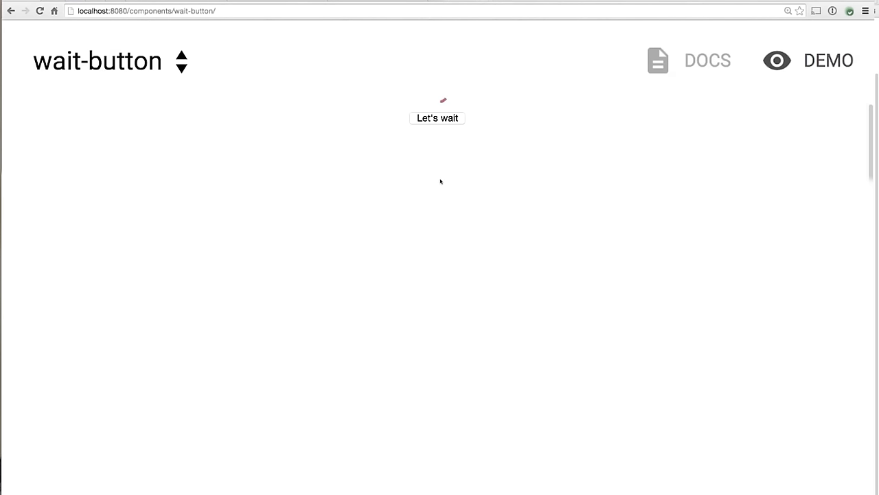
Try the Let's wait button on the wait-button demo page at localhost:8080.
{"action": "left_click", "coordinate": [437, 118]}
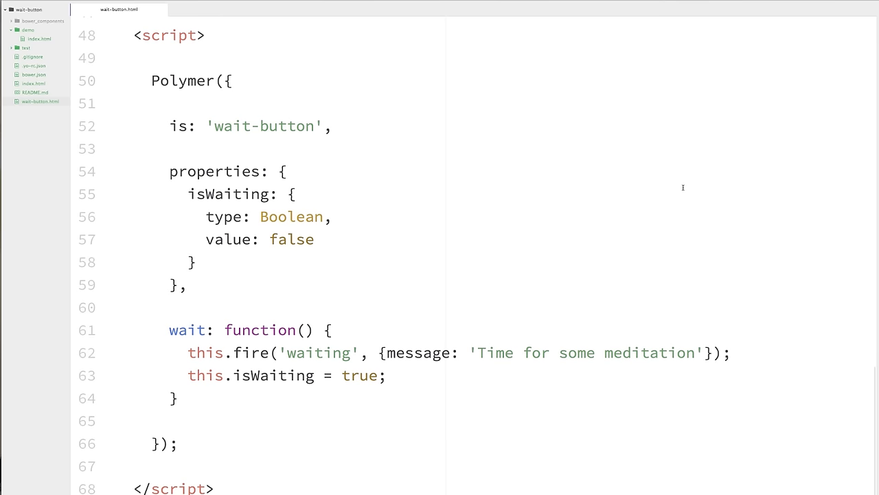
Switch to the wait-button basic-test.html with its fixture and empty suite.
{"action": "left_click", "coordinate": [217, 9]}
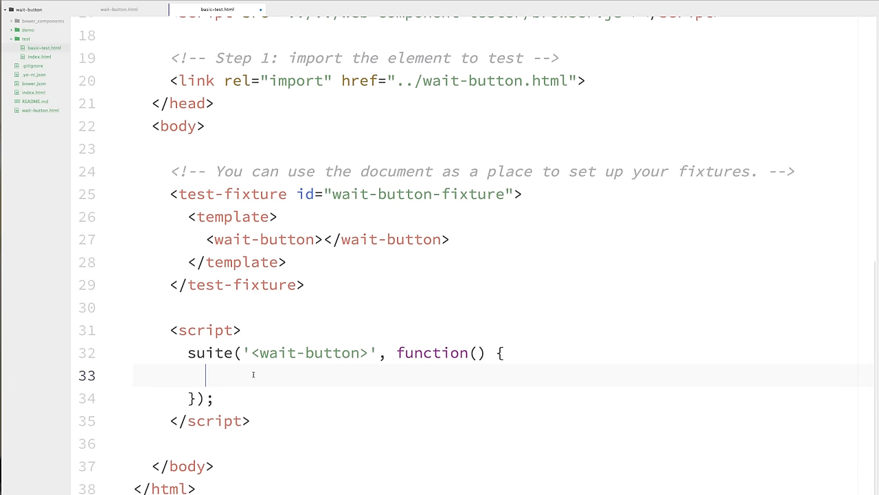
Declare 'var myEl;' inside the '<wait-button>' suite before the setup block.
{"action": "type", "text": "var m"}
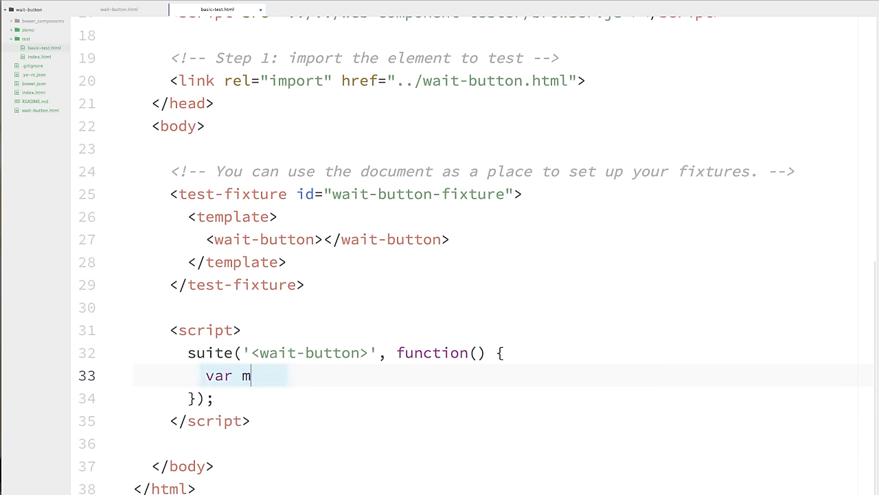
{"action": "type", "text": "yEl;"}
{"action": "type", "text": "myEl = fixture('wait-button-fixture');"}
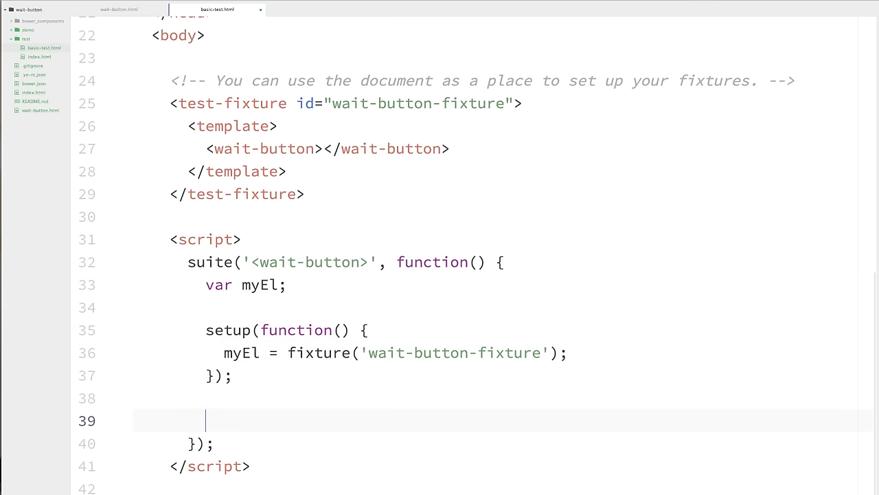
Start the 'click sets isWaiting to true' test that clicks the shadow-root button and asserts isWaiting.
{"action": "type", "text": "test()"}
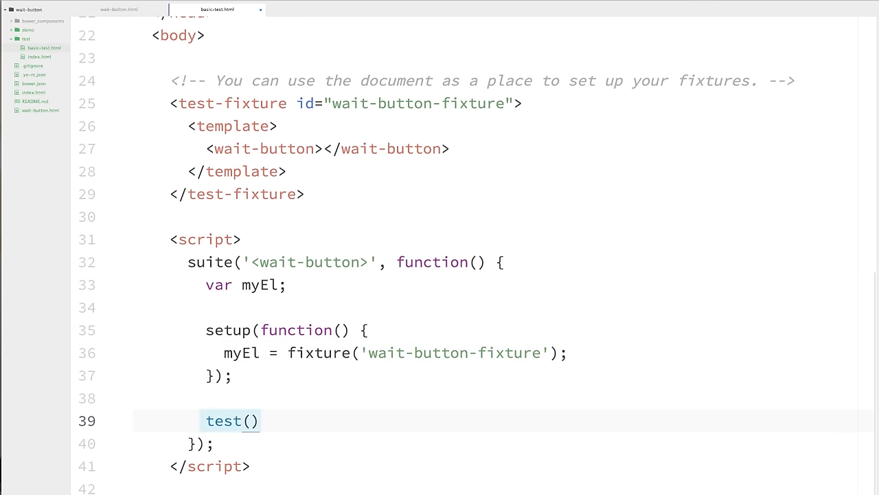
{"action": "type", "text": ";"}
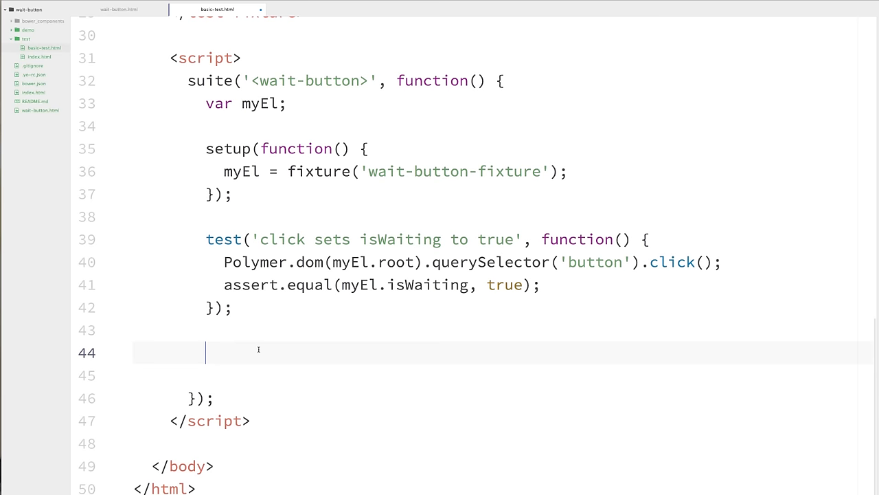
Write the 'fires an event when waiting' test with an addEventListener assertion, done(), and a button click.
{"action": "type", "text": "test('fires an event when waiting', function(done) {"}
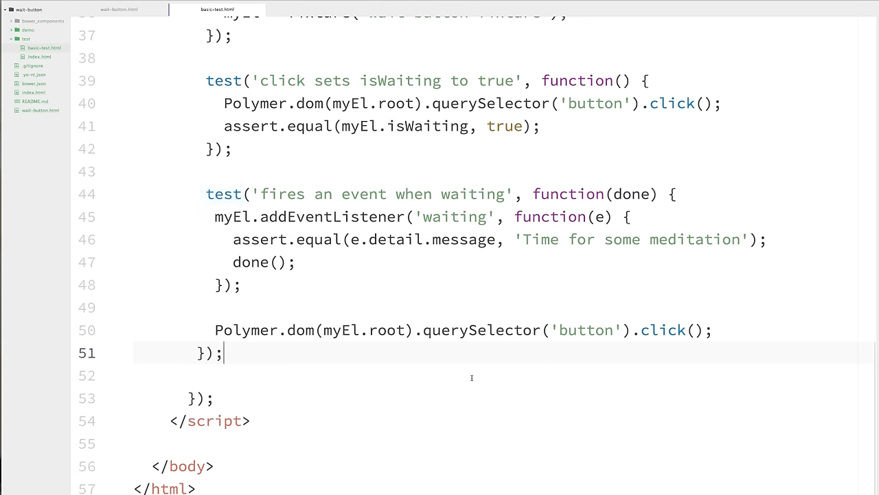
{"action": "double_click", "coordinate": [632, 193]}
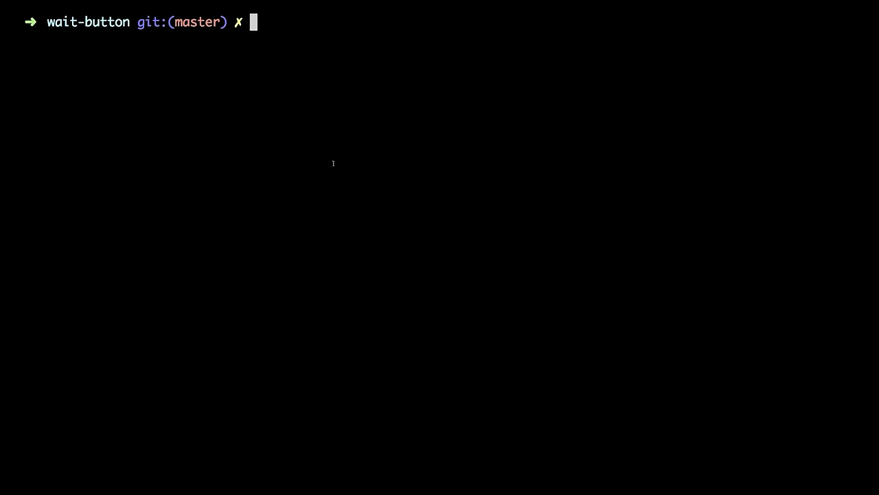
Run 'wct' in the wait-button folder to launch the test runner.
{"action": "type", "text": "wct"}
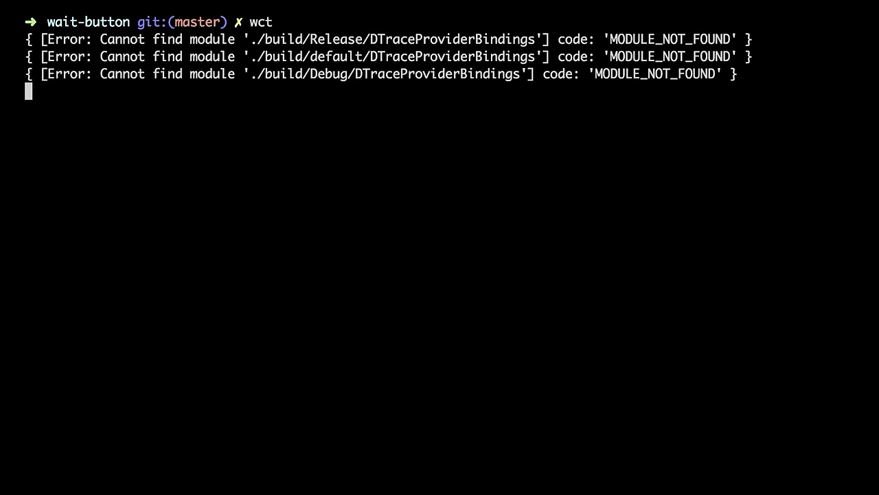